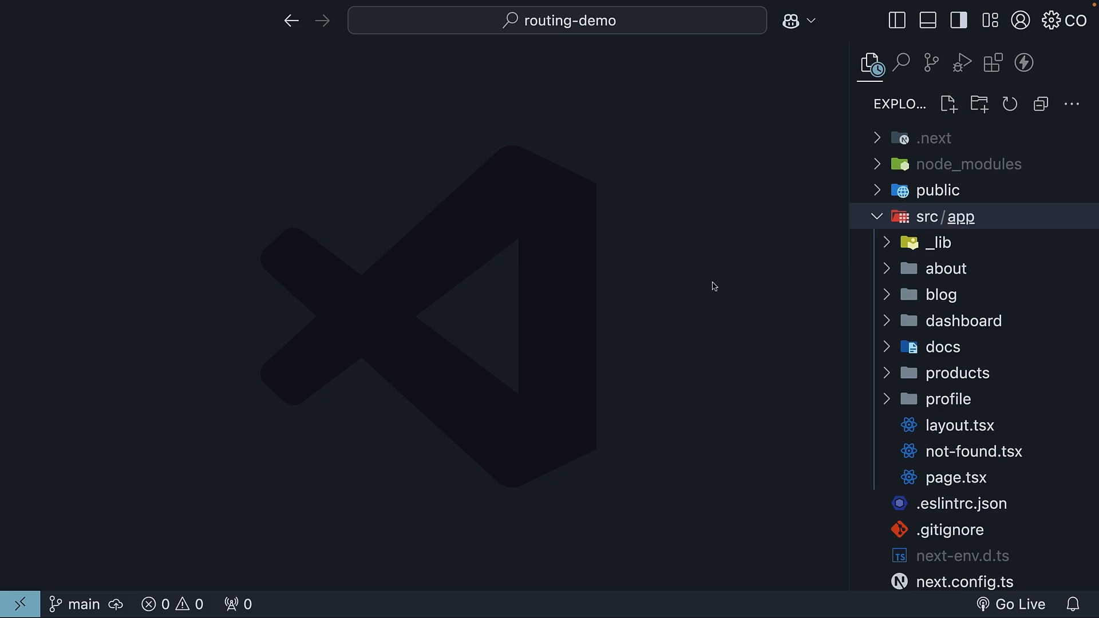
mouse_move(967, 219)
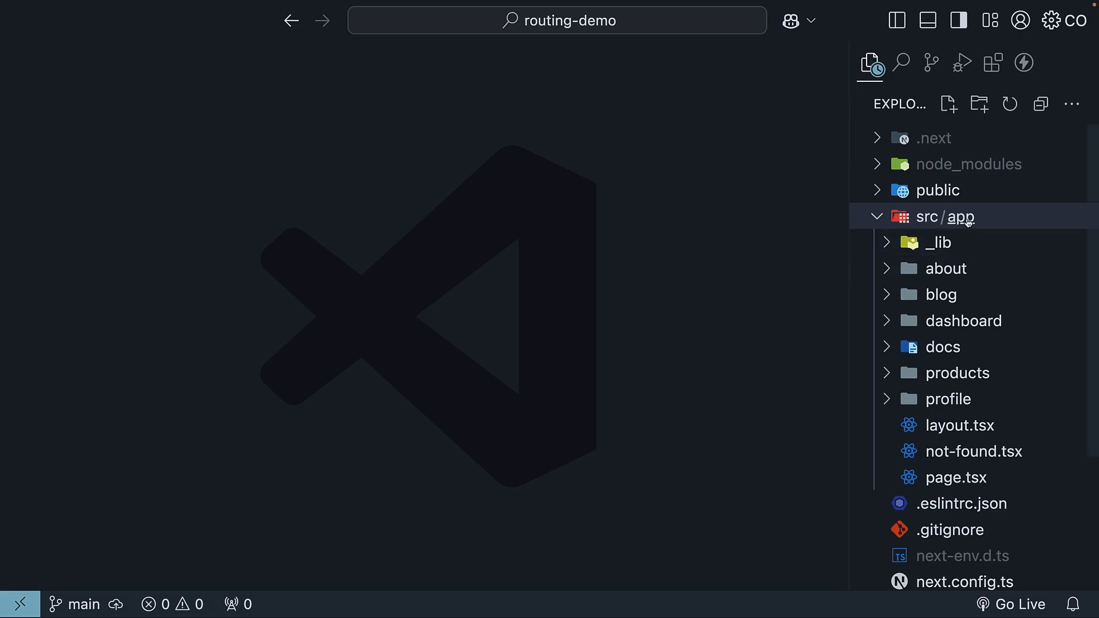
Step: Create register, login and forgot-password folders under src/app
text(register)
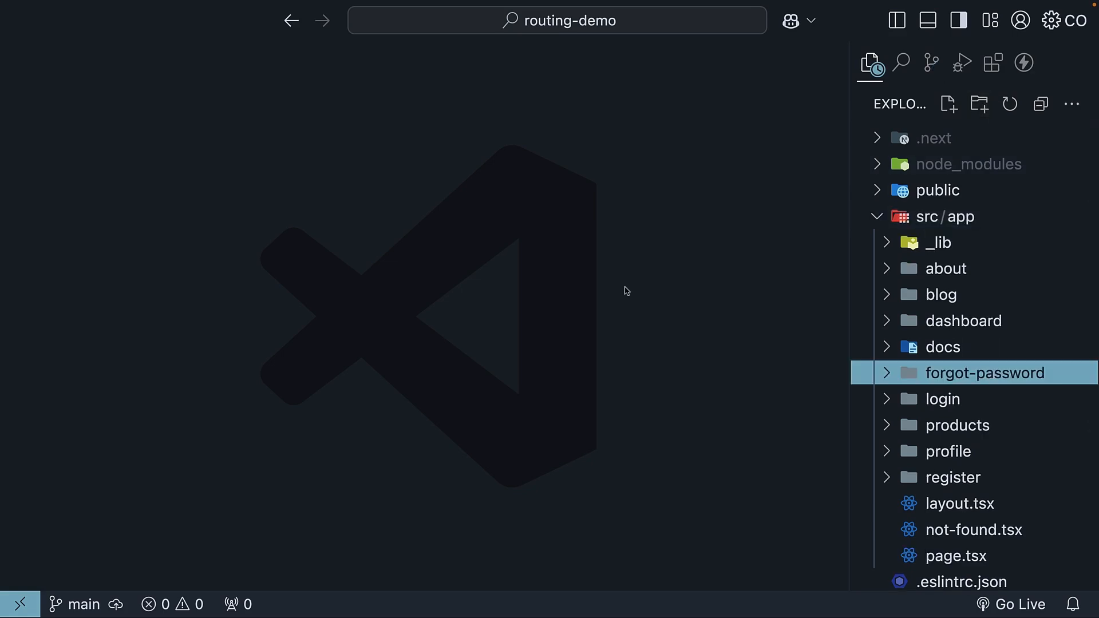
scroll(down, 3)
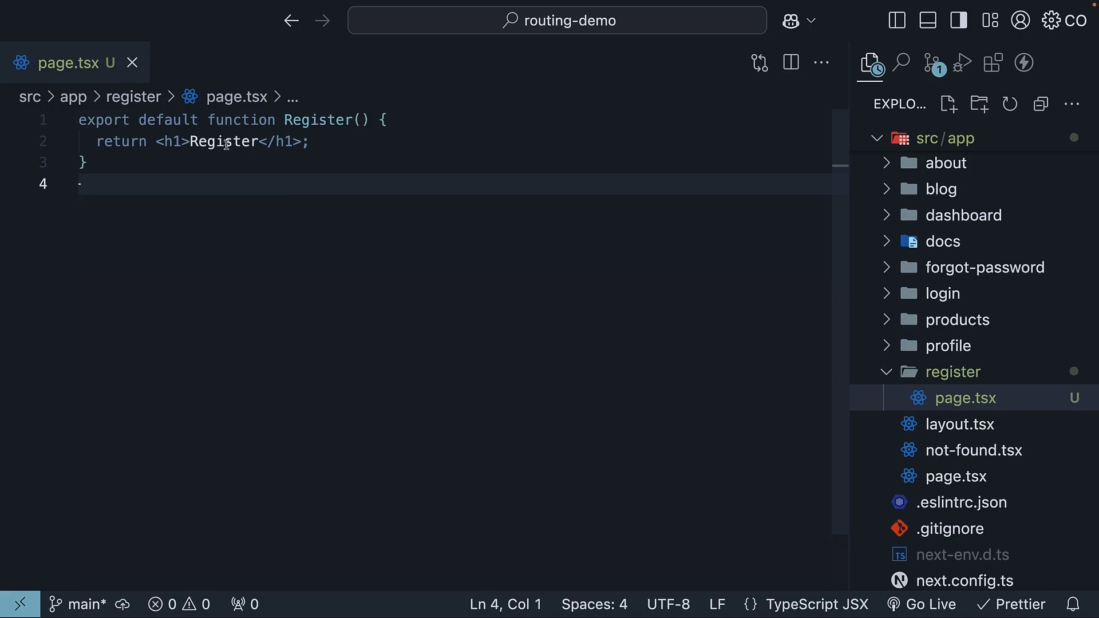
Step: Copy register's page.tsx into login and forgot-password, renaming the component to ForgotPassword
click(964, 397)
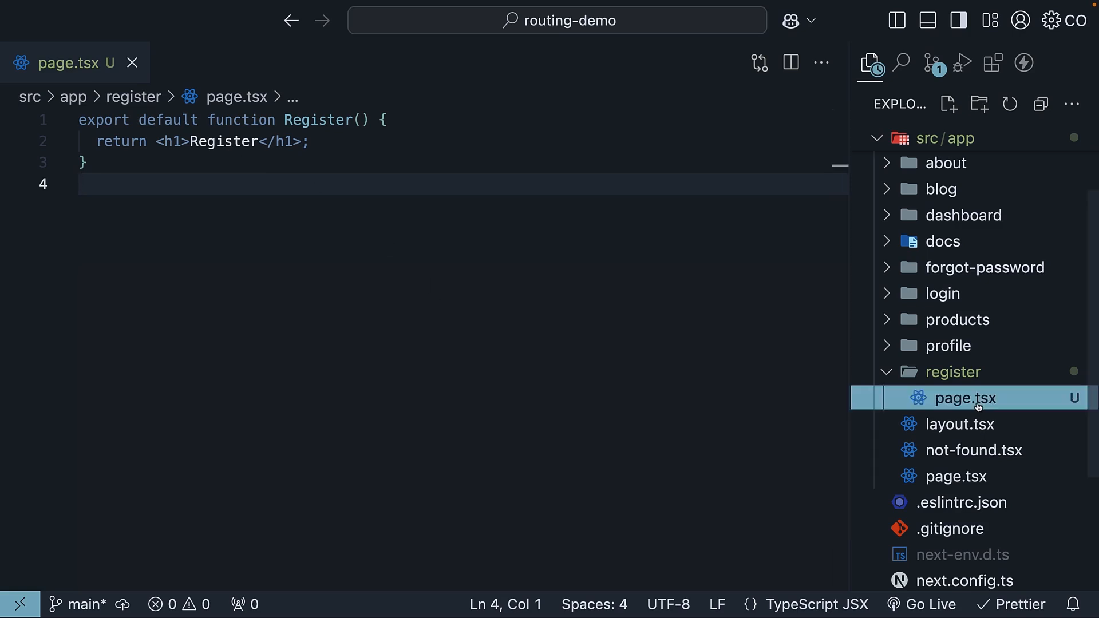
click(942, 293)
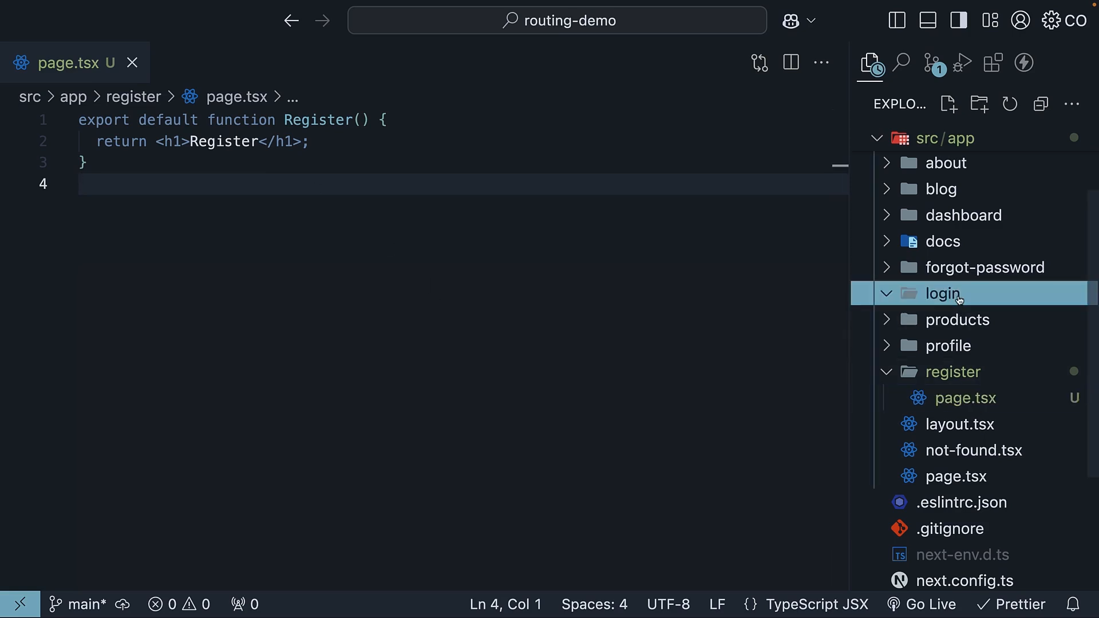
click(966, 319)
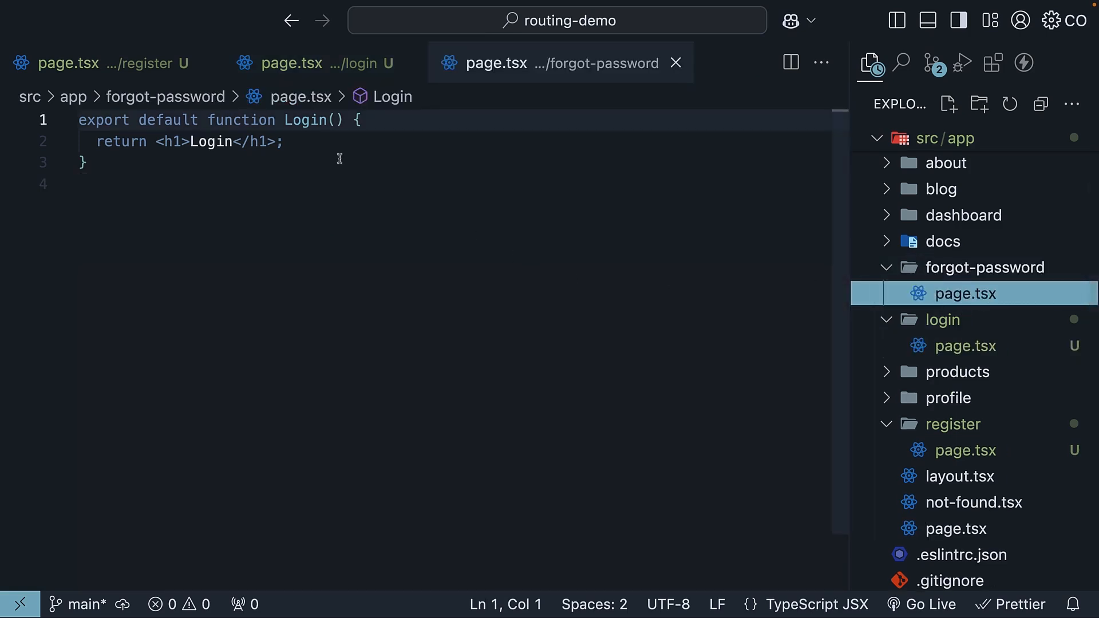
text(ForgotP)
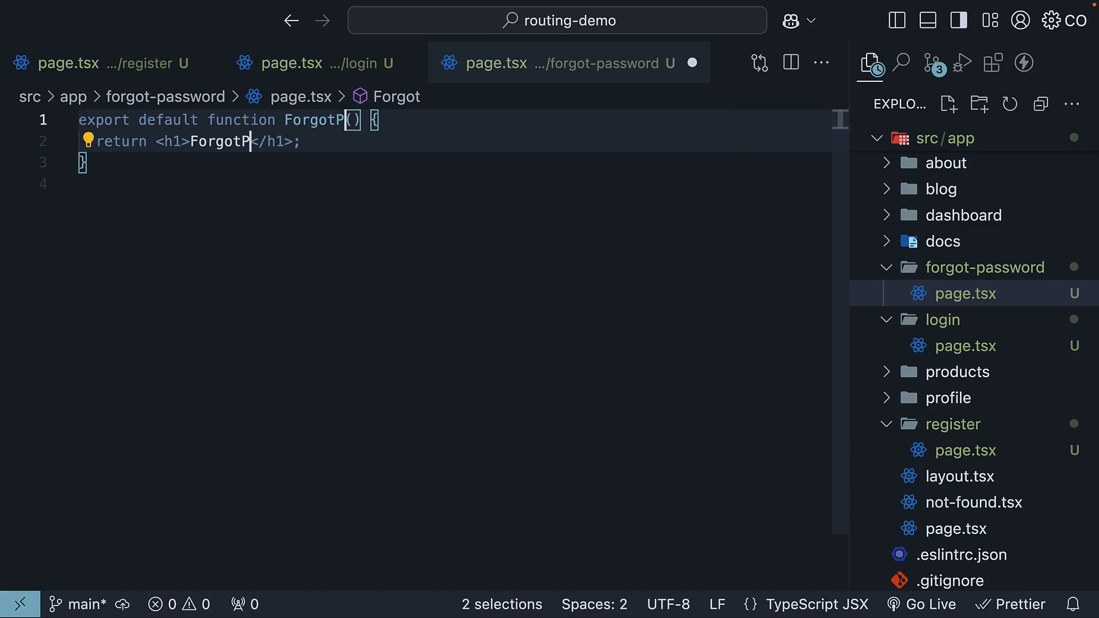
text(assword)
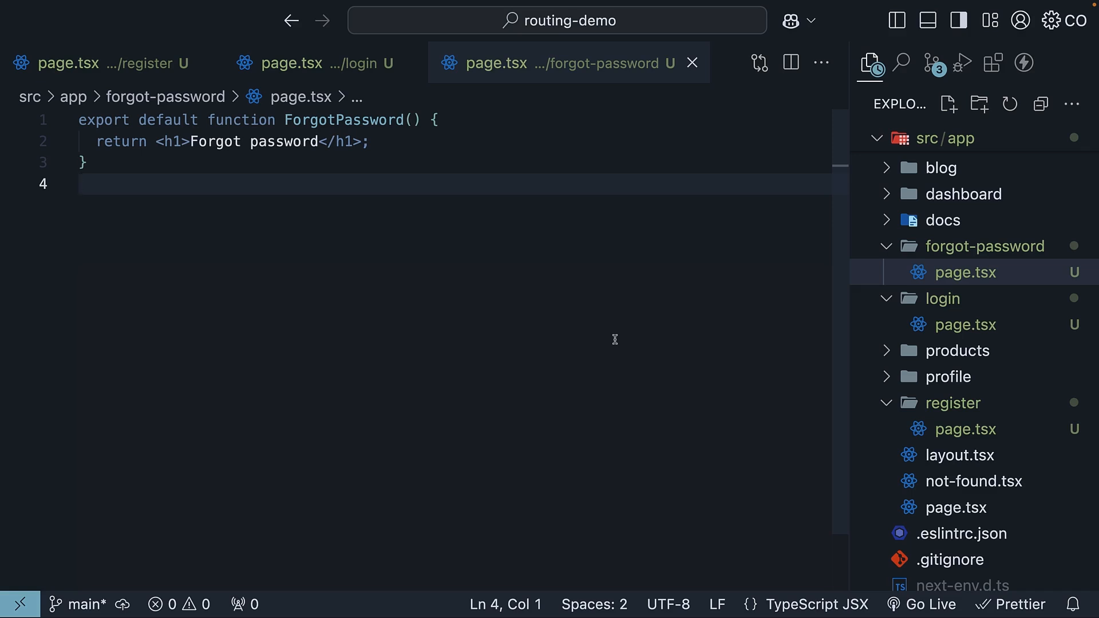
Step: Move login and forgot-password into a new auth folder under src/app, confirming each move
click(79, 184)
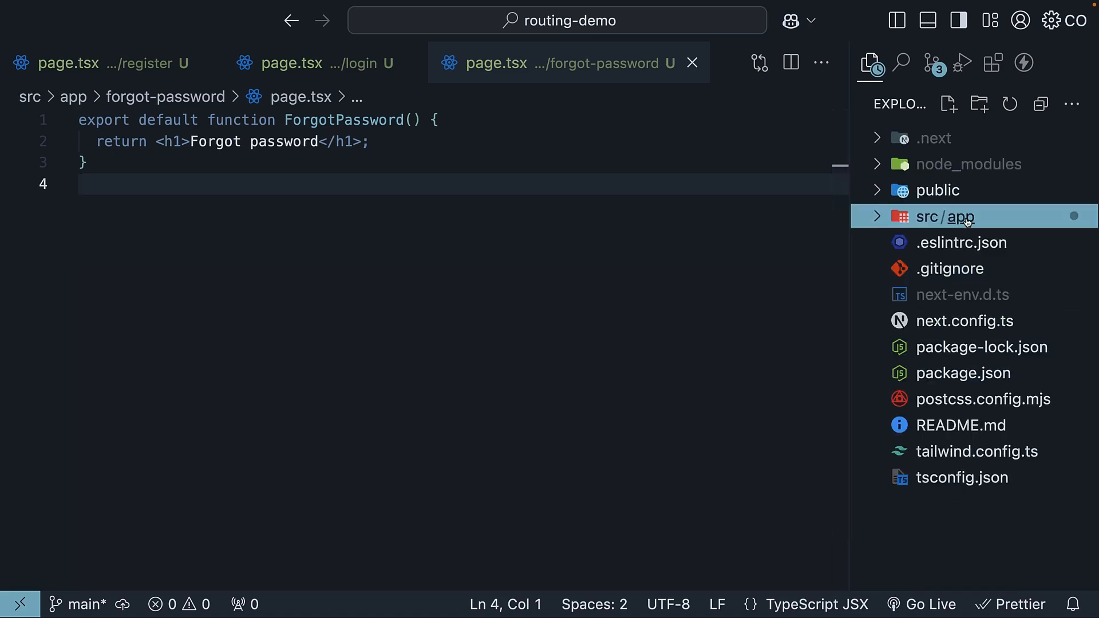
click(944, 216)
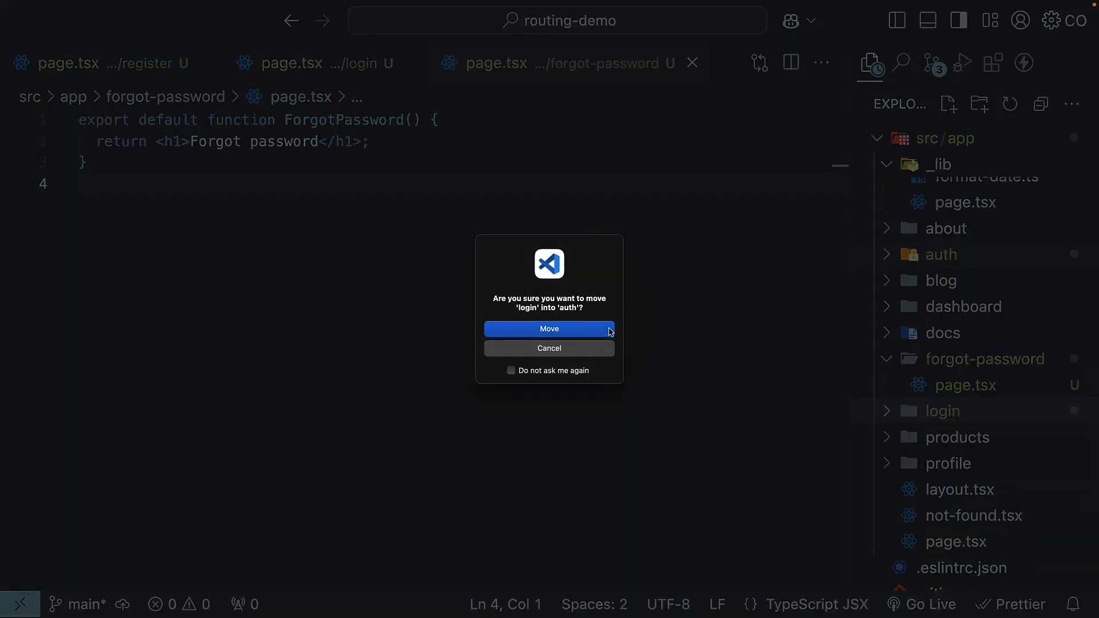
click(549, 330)
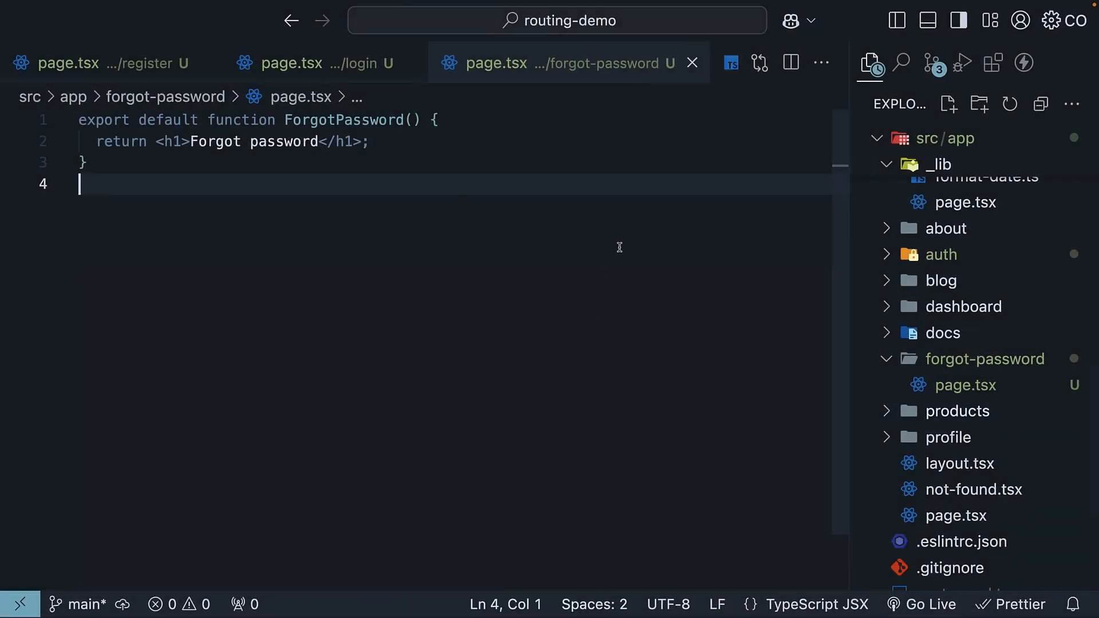
drag(984, 358, 941, 254)
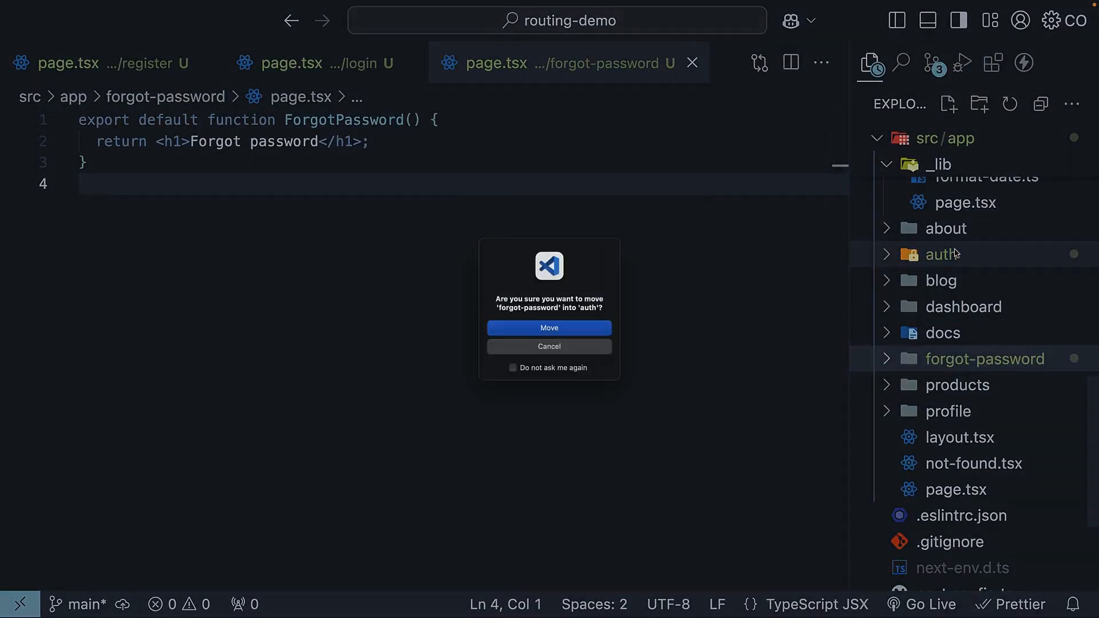
click(548, 328)
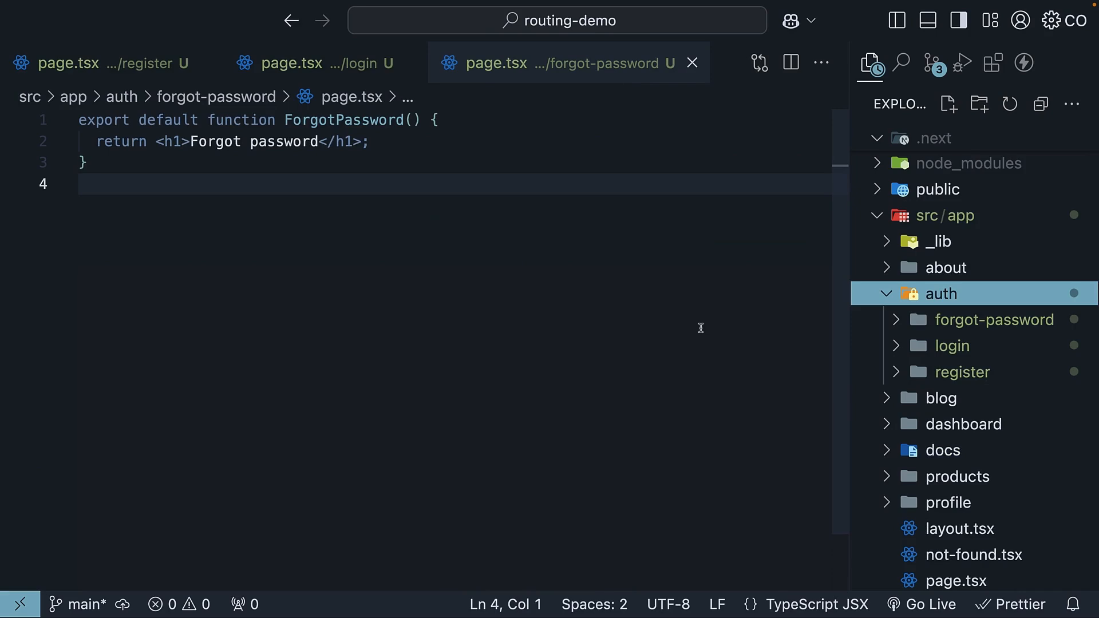
mouse_move(644, 329)
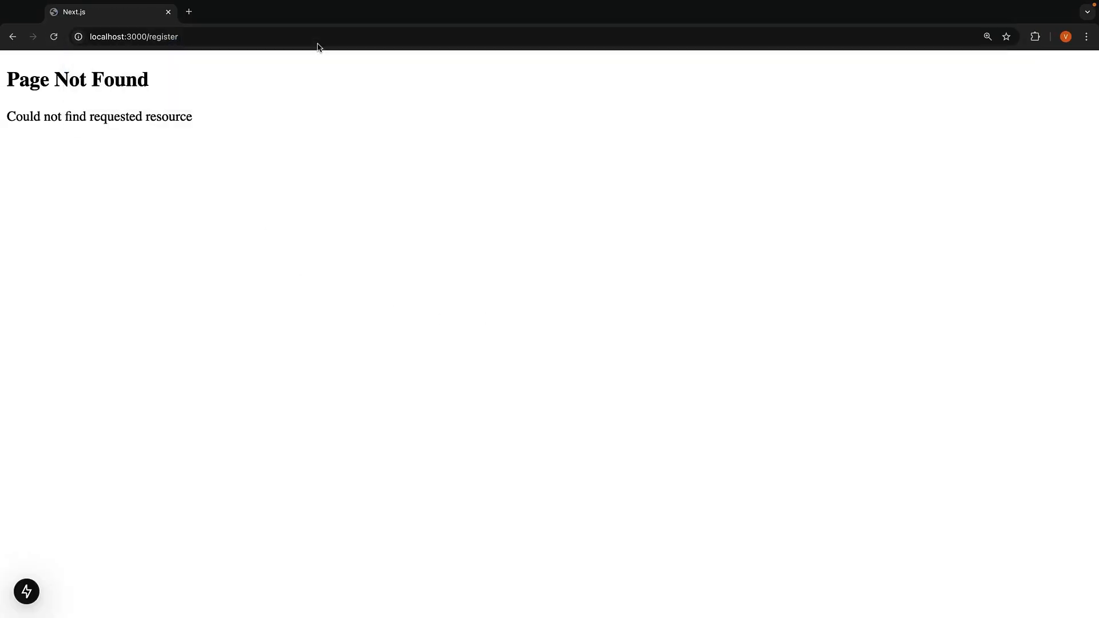
mouse_move(276, 169)
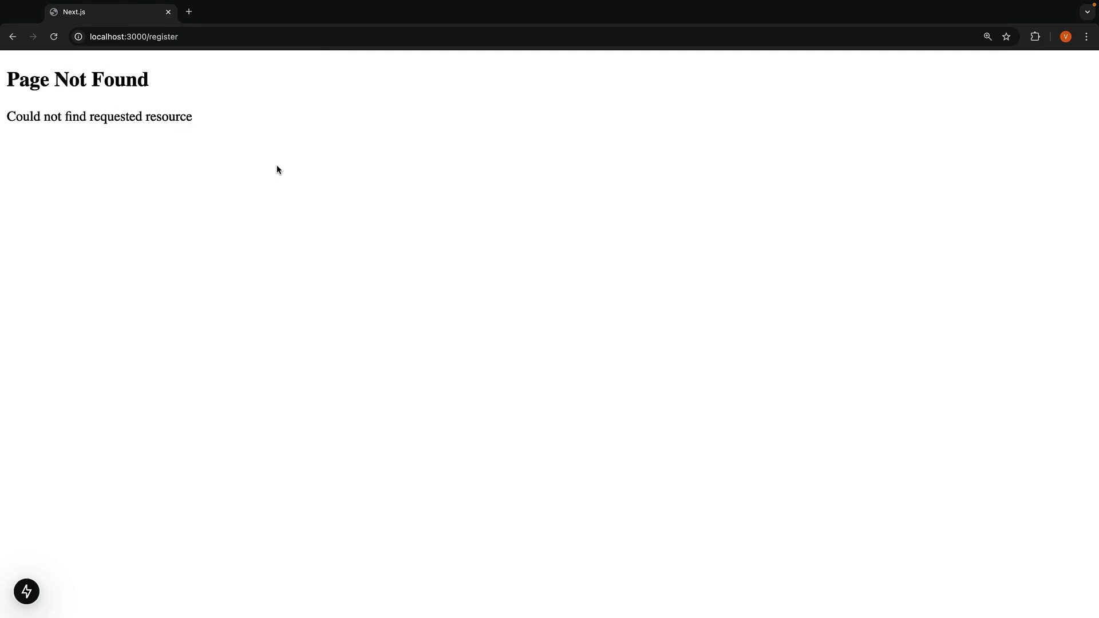
mouse_move(289, 193)
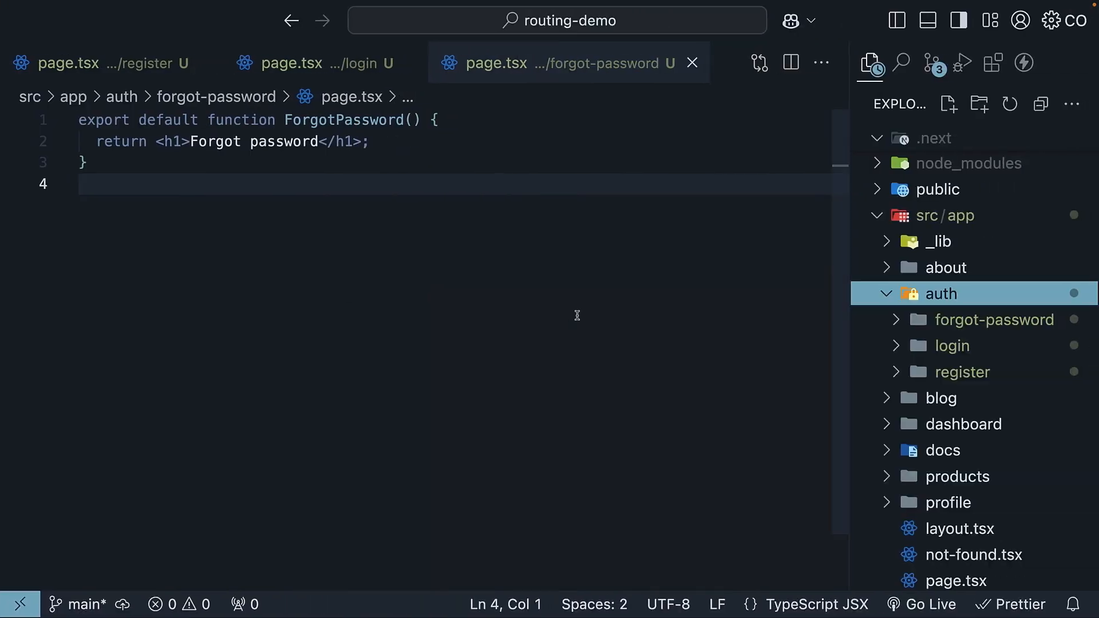
mouse_move(993, 319)
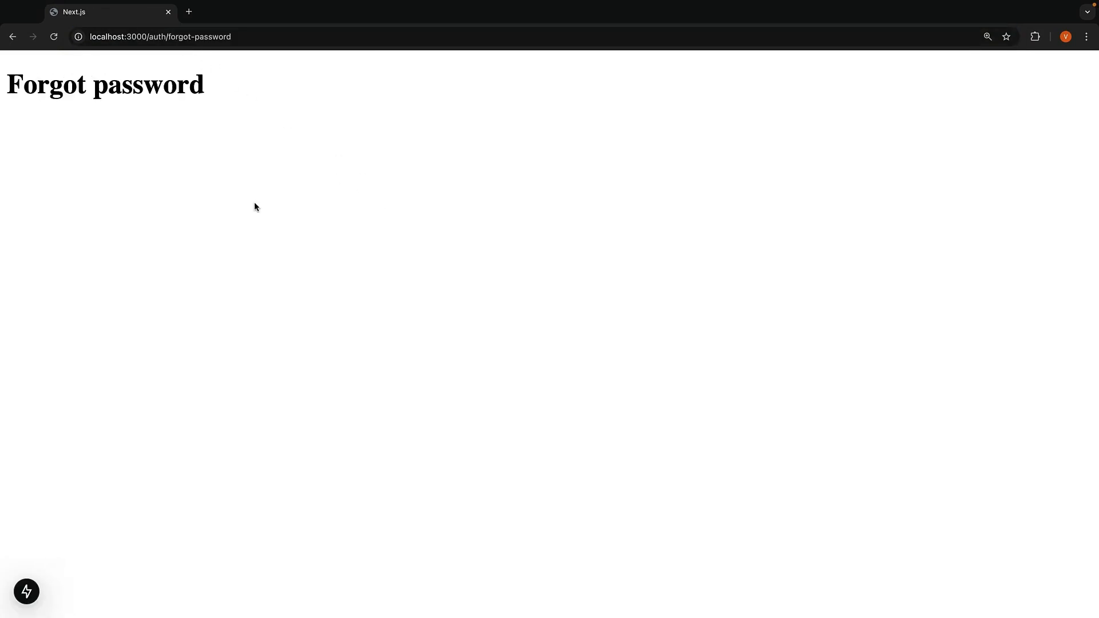
mouse_move(344, 233)
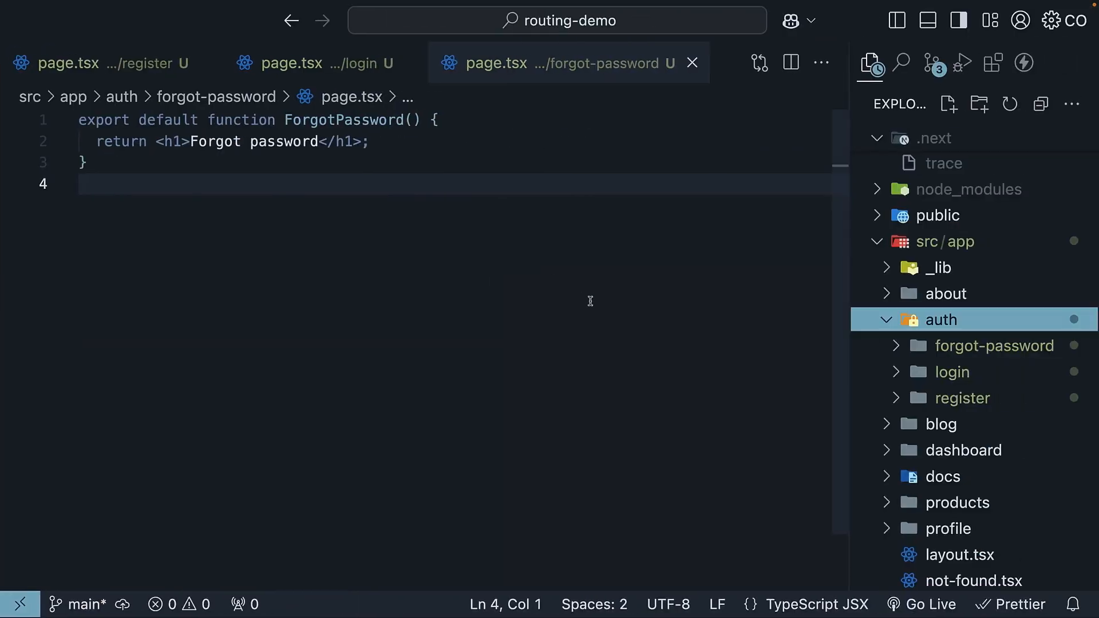
Step: Rename the auth folder to (auth) to make it a route group
right_click(941, 319)
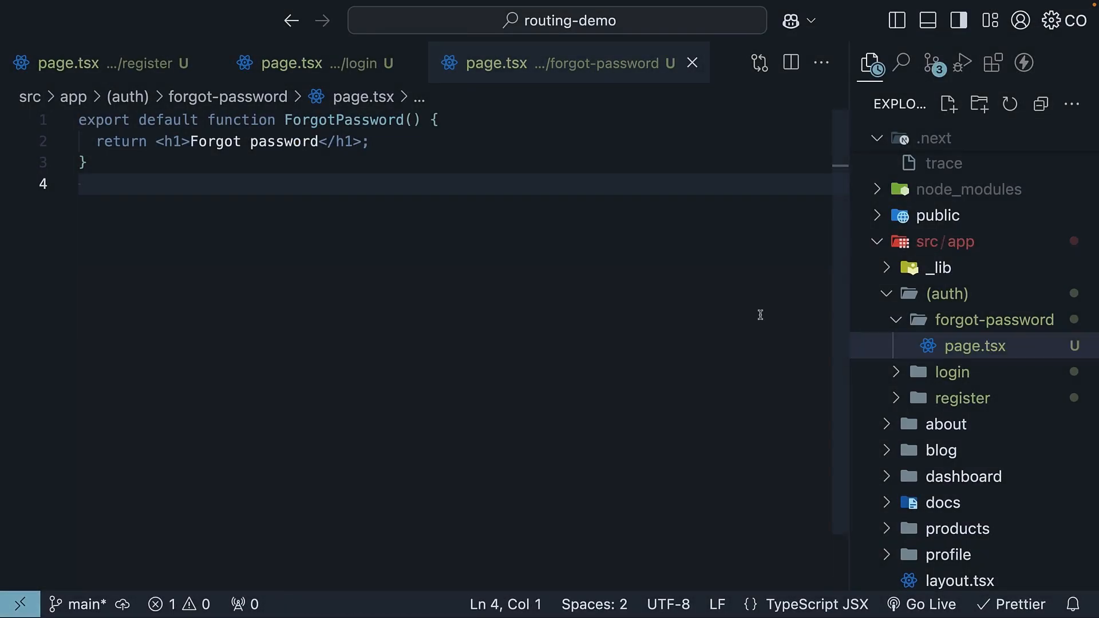
mouse_move(698, 312)
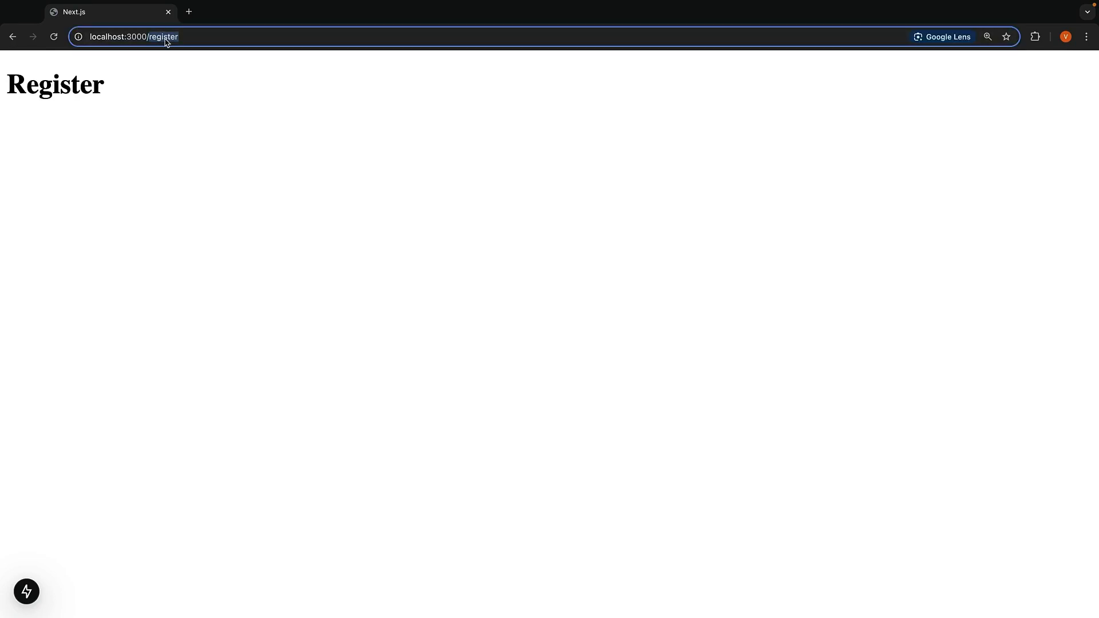
Step: Visit localhost:3000/login and /forgot-password to verify the top-level routes render
text(localhost:3000/login)
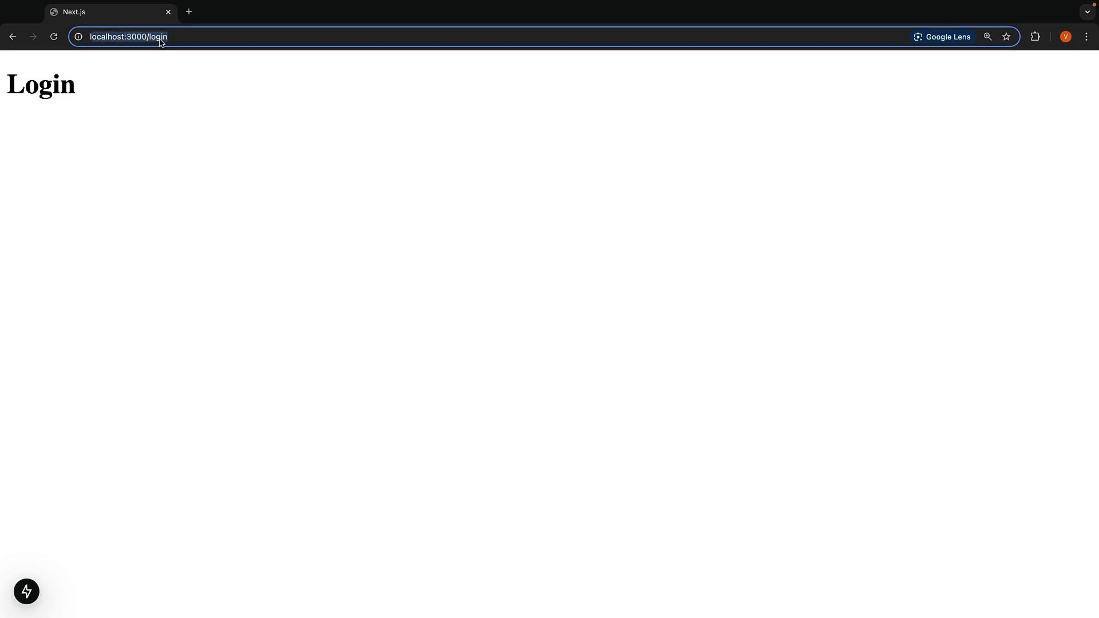
text(localhost:3000/forgot-password)
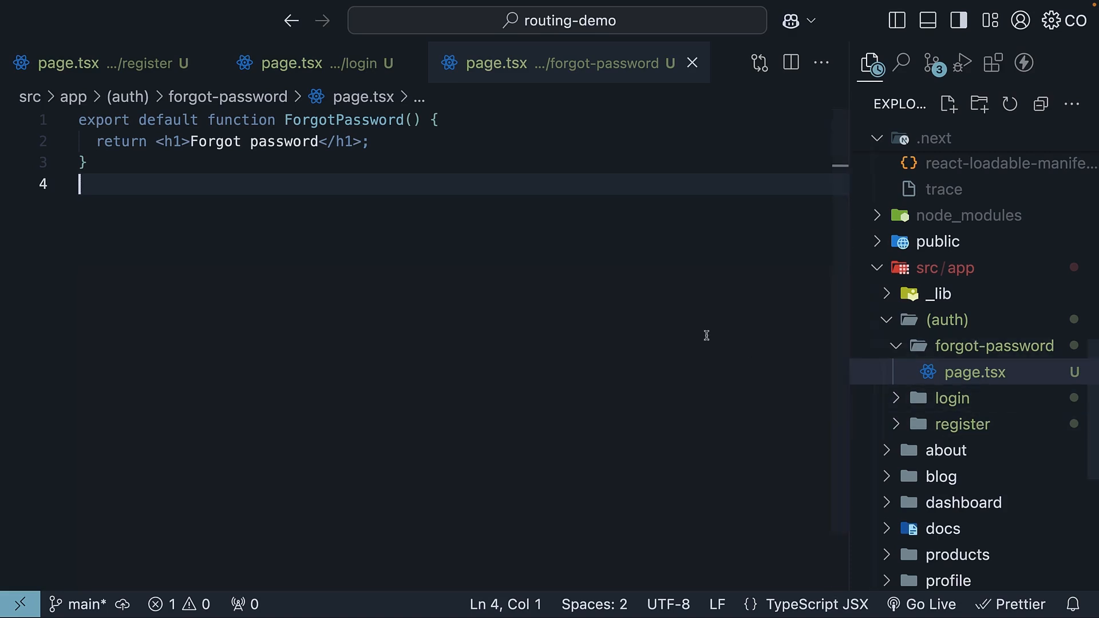
click(948, 319)
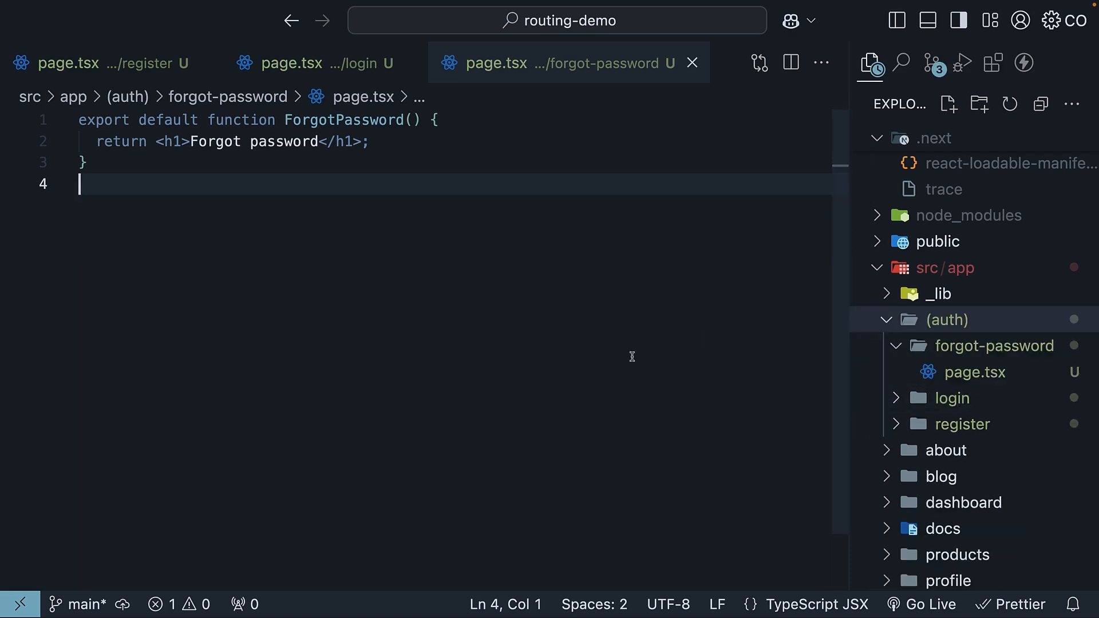